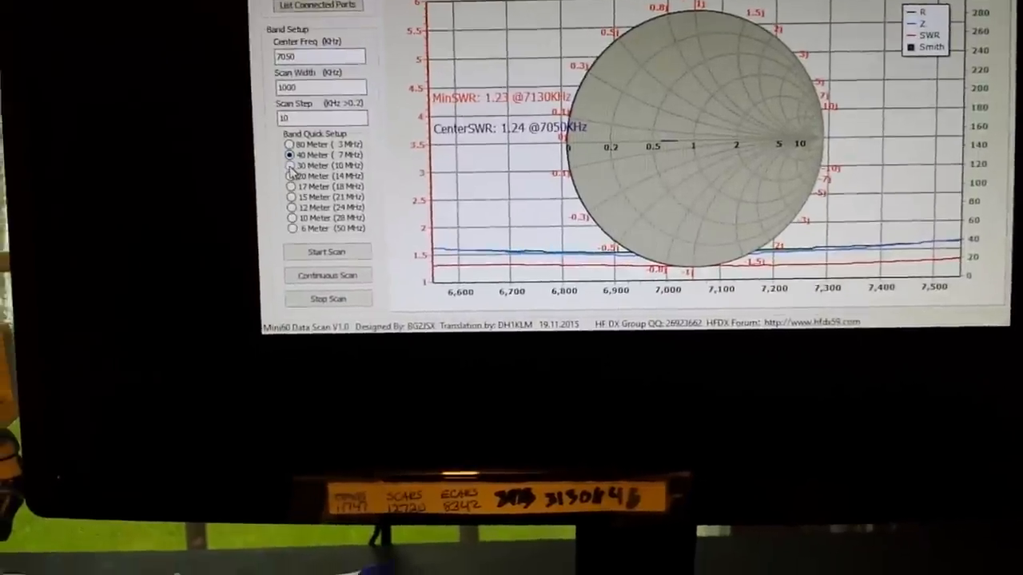
Scroll through the SARK100 Product details section, reading its specifications and detail photos.
click(292, 164)
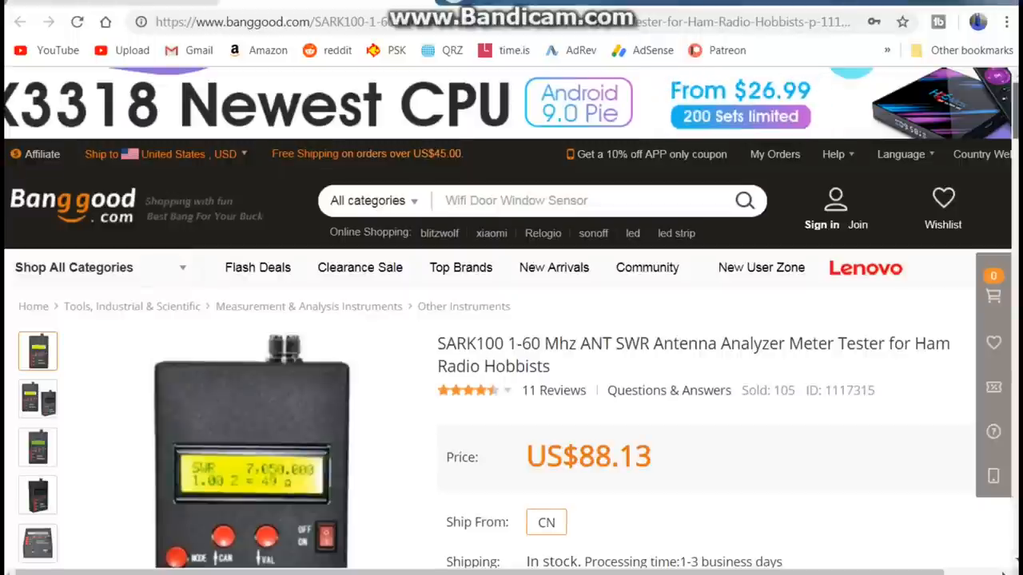
scroll(down, 3)
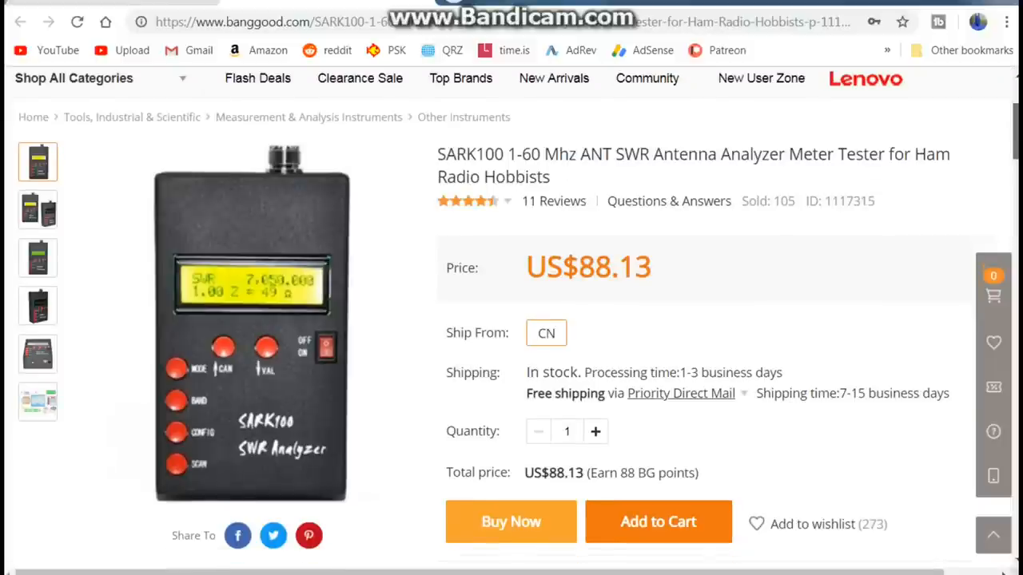
scroll(down, 3)
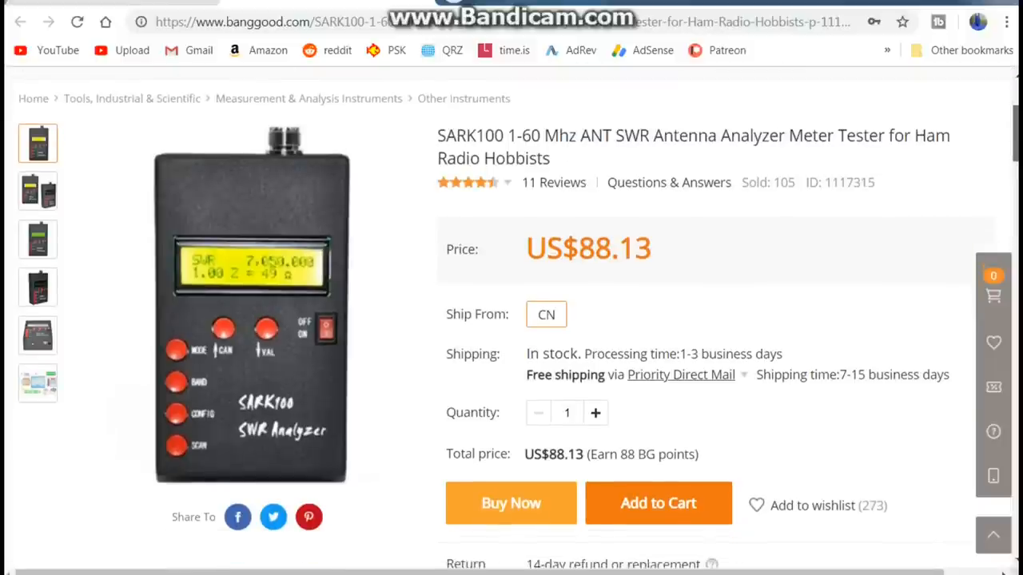
scroll(down, 3)
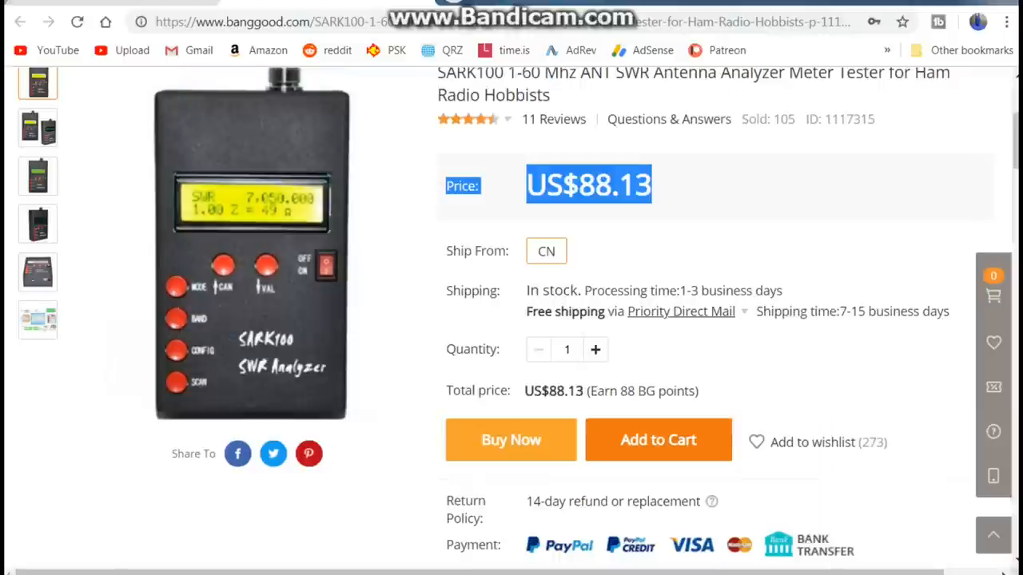
scroll(down, 3)
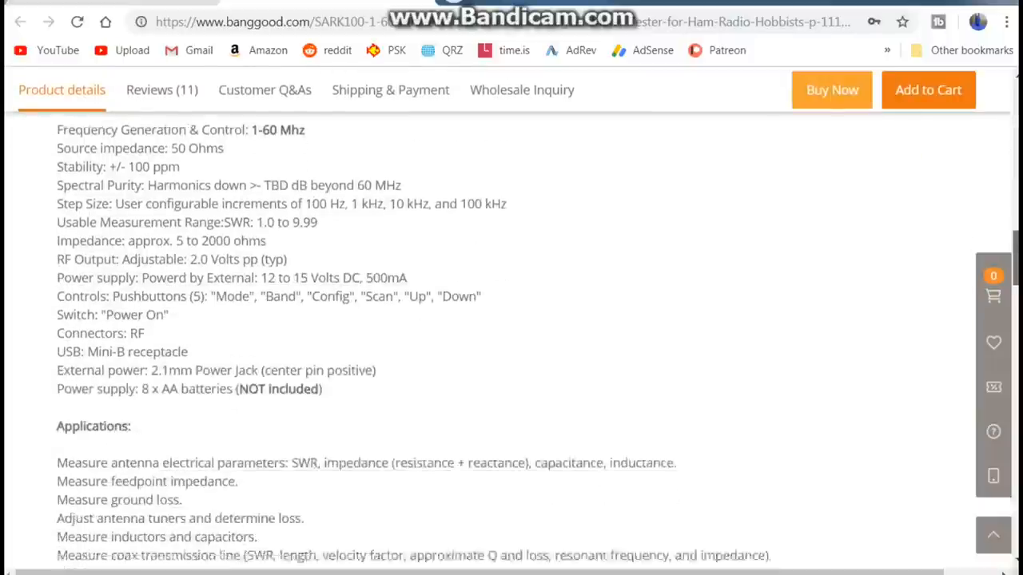
scroll(down, 3)
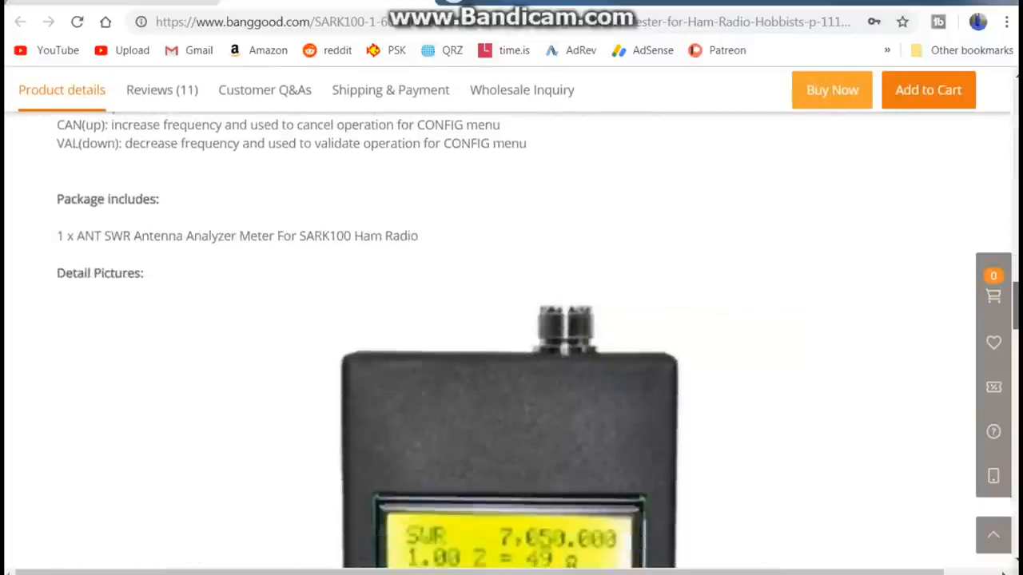
scroll(down, 3)
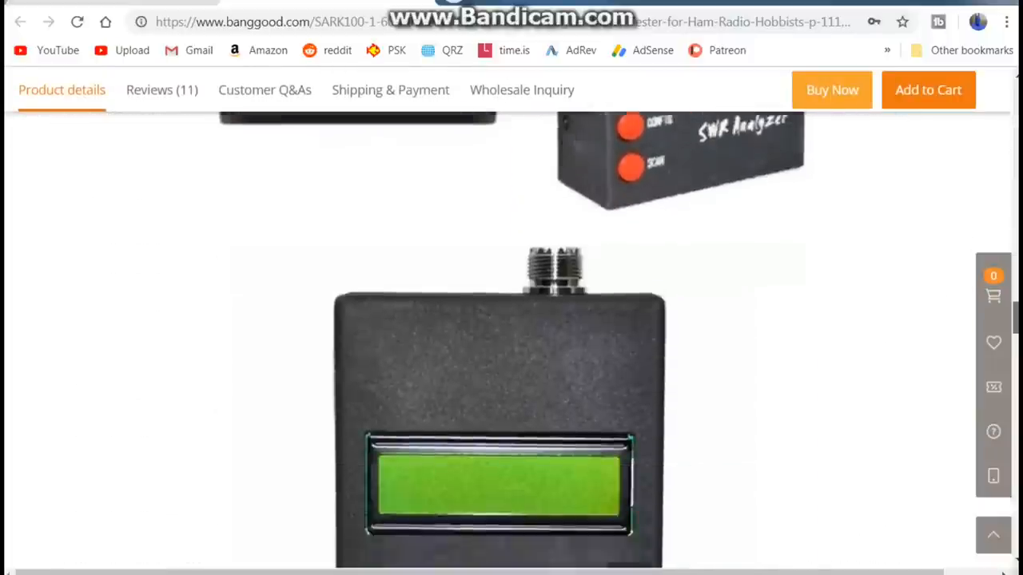
scroll(down, 3)
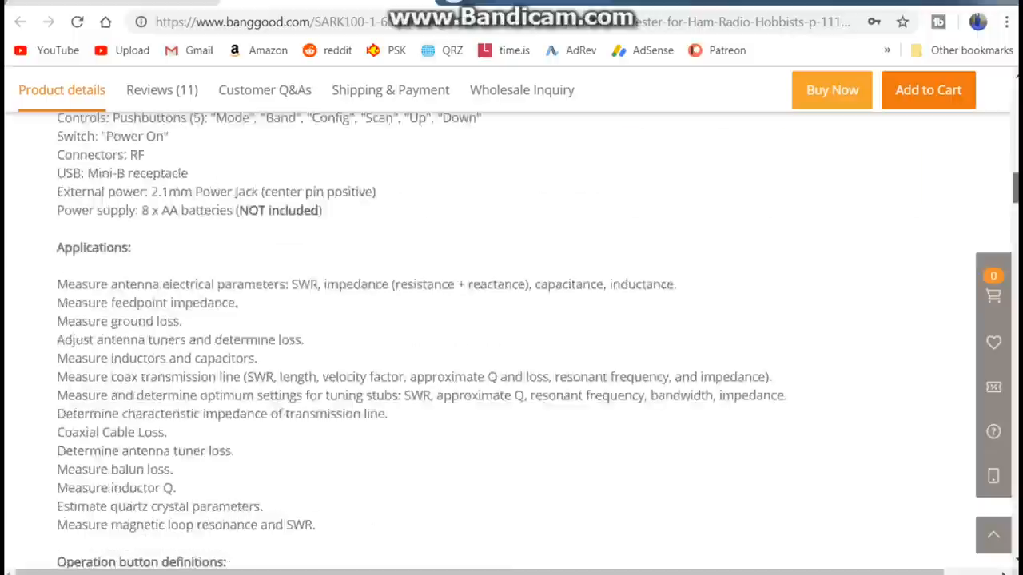
scroll(up, 3)
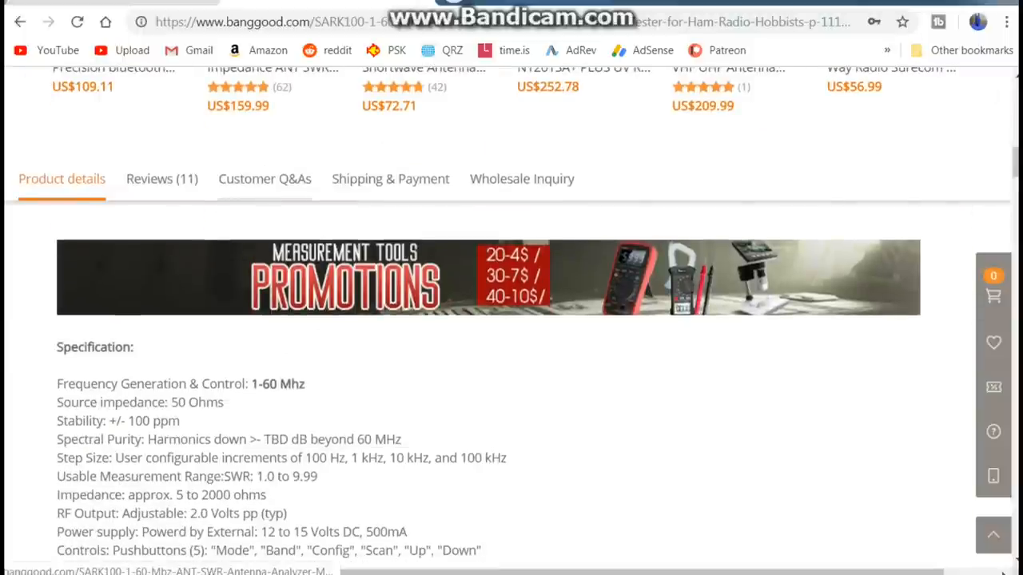
Switch to Reviews (11) and read down through the customer reviews to the Q&A section.
click(162, 179)
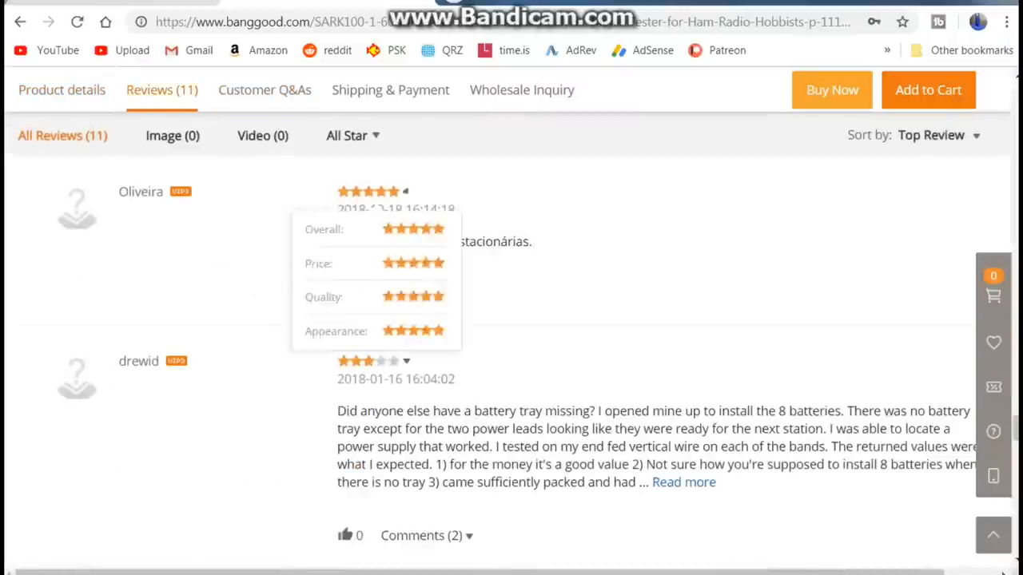
scroll(down, 3)
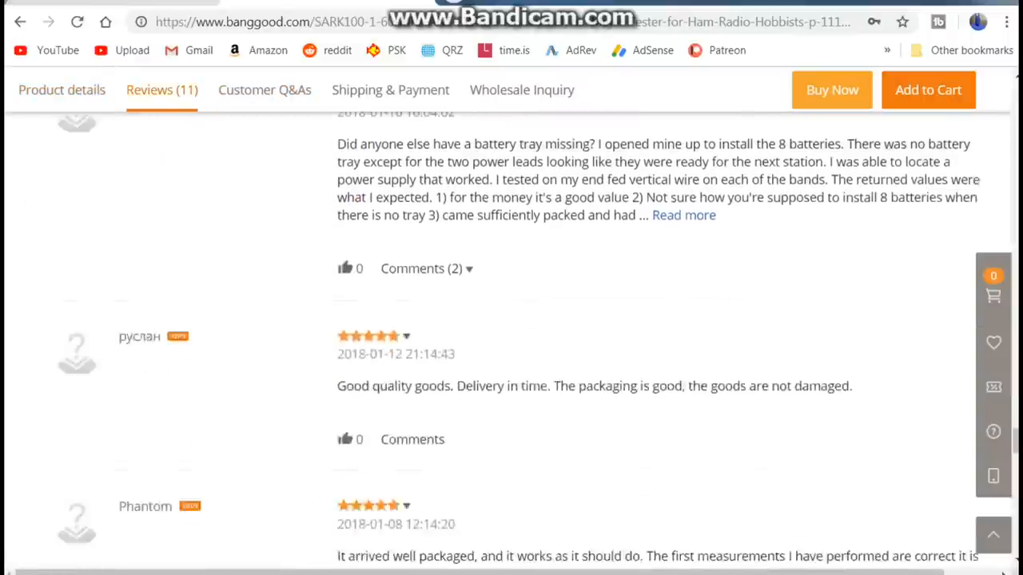
scroll(down, 3)
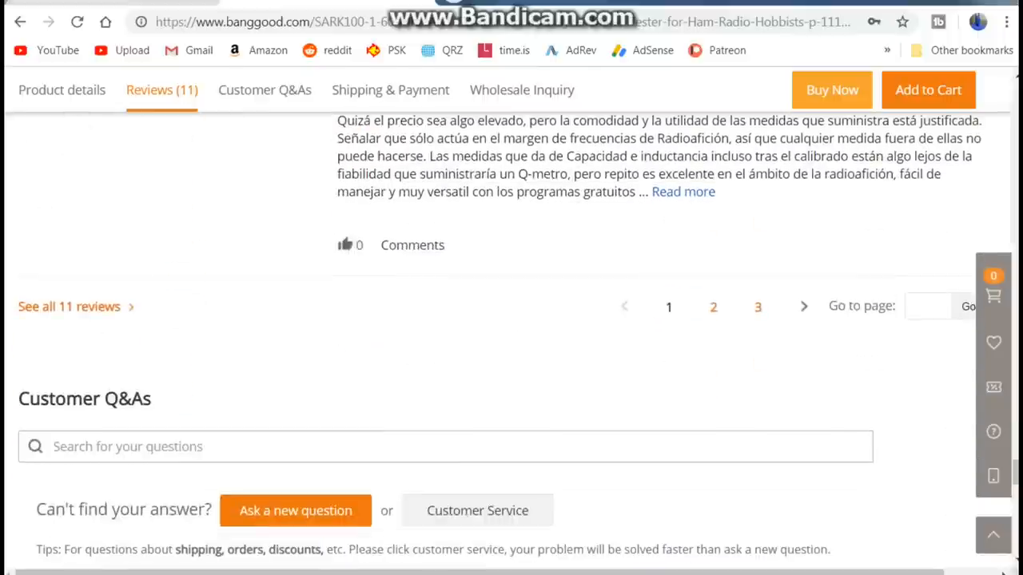